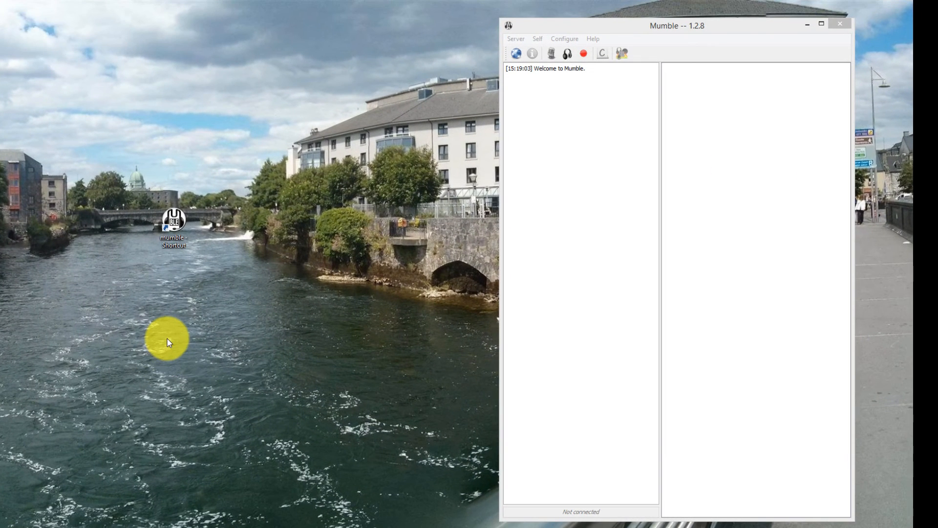
pyautogui.moveTo(194, 338)
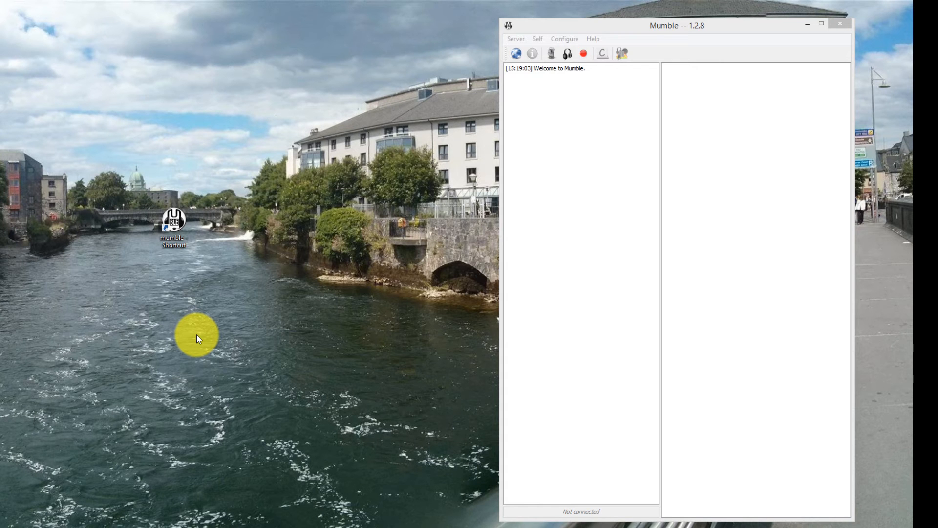
pyautogui.moveTo(257, 394)
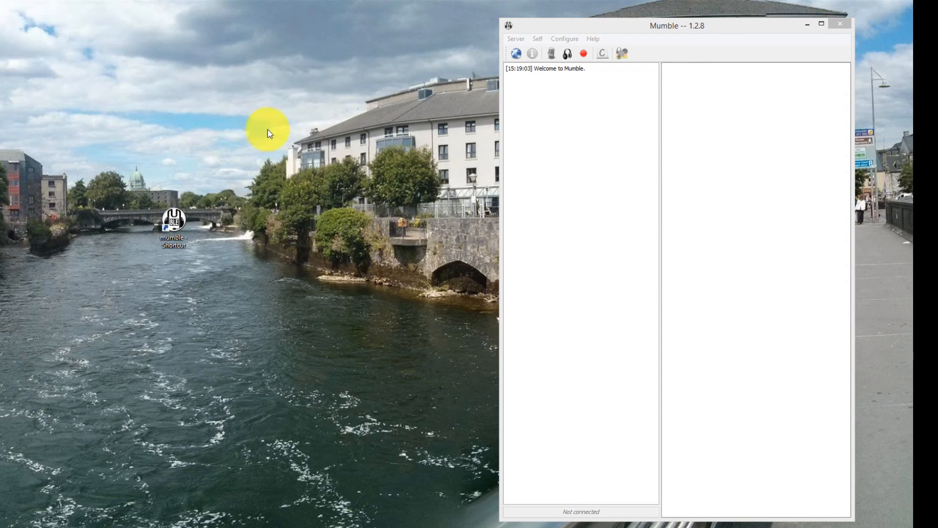
pyautogui.moveTo(198, 199)
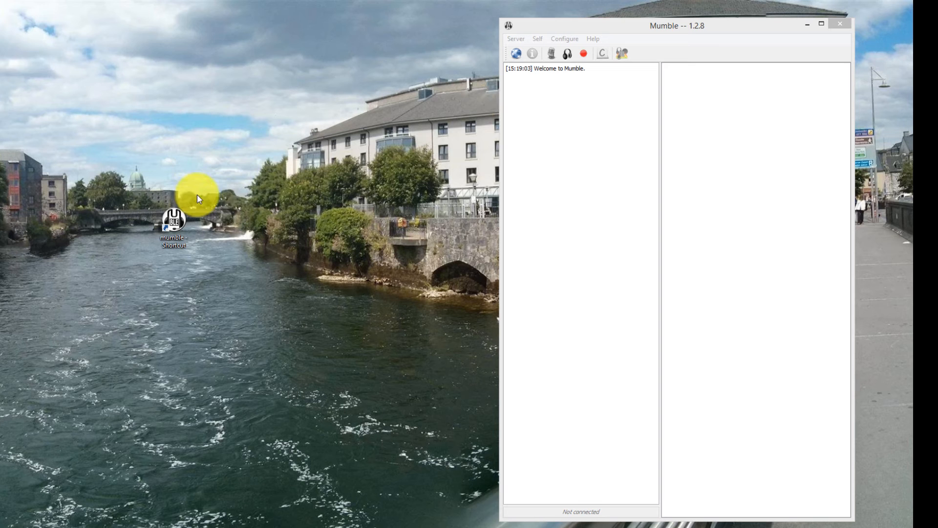
pyautogui.moveTo(267, 169)
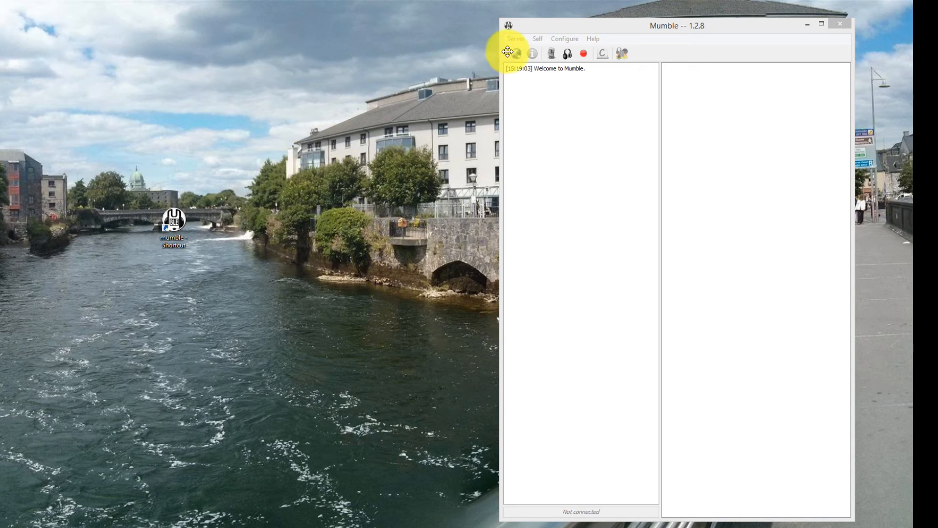
pyautogui.moveTo(652, 44)
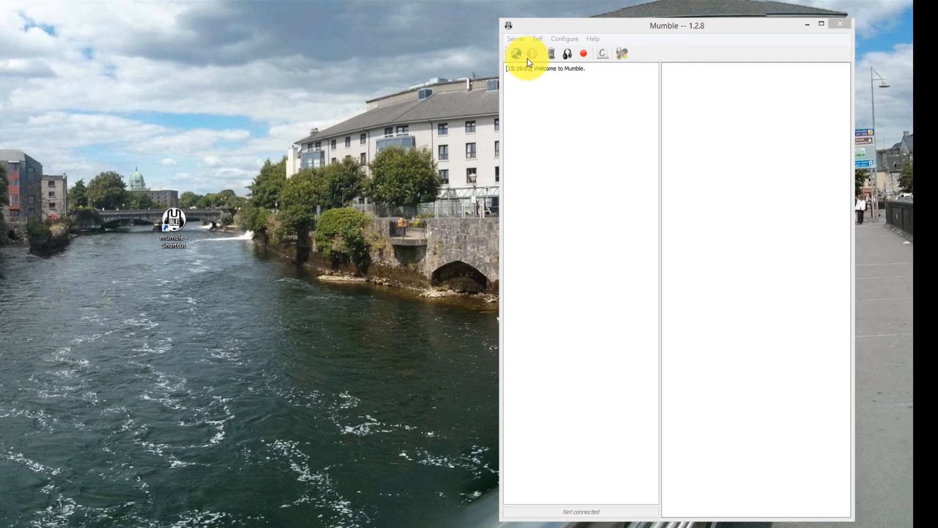
# - Attempt to join Better Red Than Dead Mumble server, then cancel the wrong certificate or password prompt
pyautogui.click(516, 53)
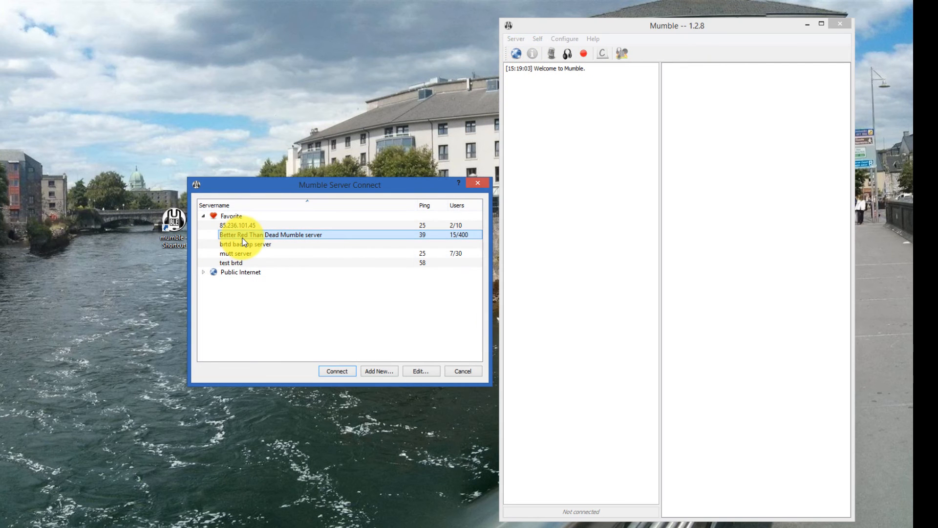
pyautogui.click(336, 371)
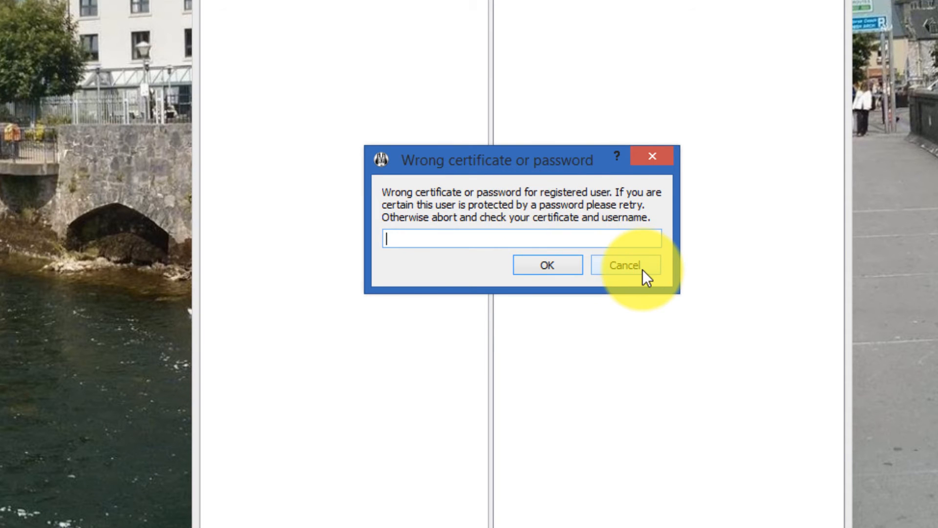
pyautogui.click(624, 265)
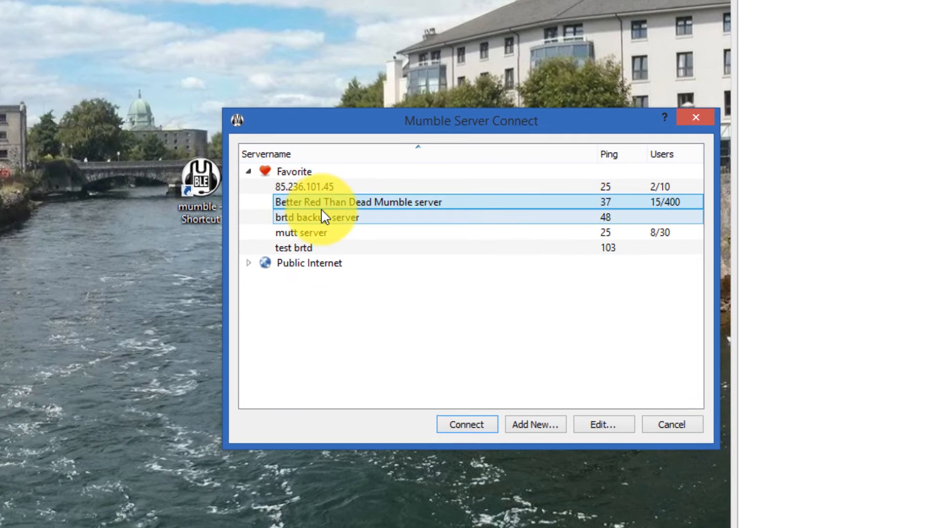
# - Append 123 to the saved Username for Better Red Than Dead, confirm, and join the server
pyautogui.rightClick(357, 202)
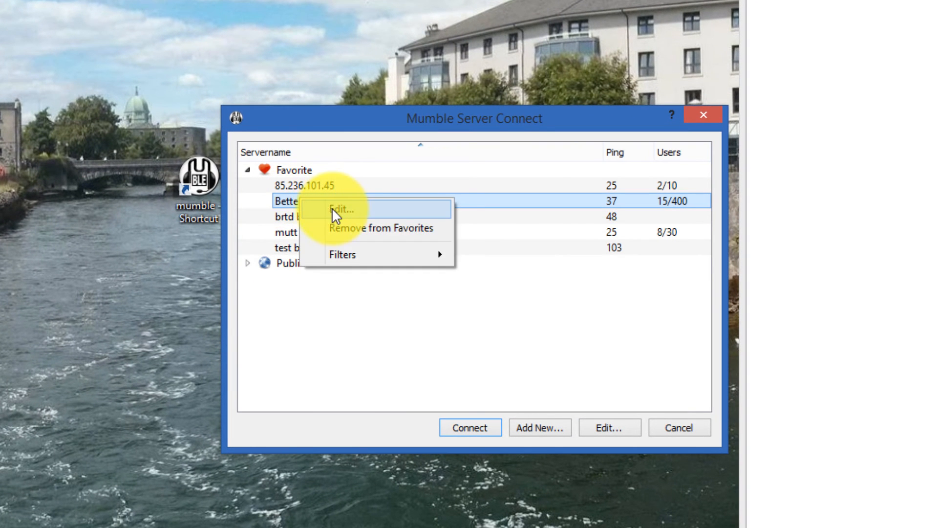
pyautogui.click(342, 208)
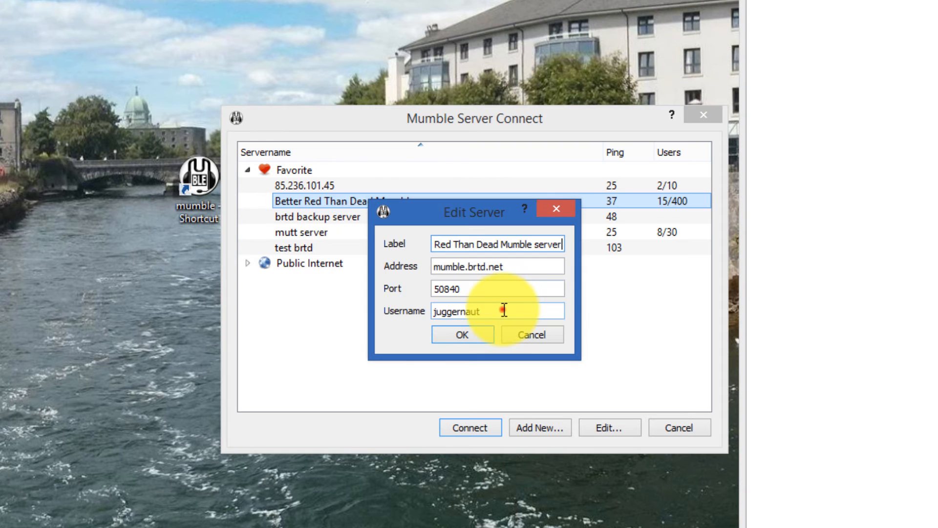
pyautogui.write('1234')
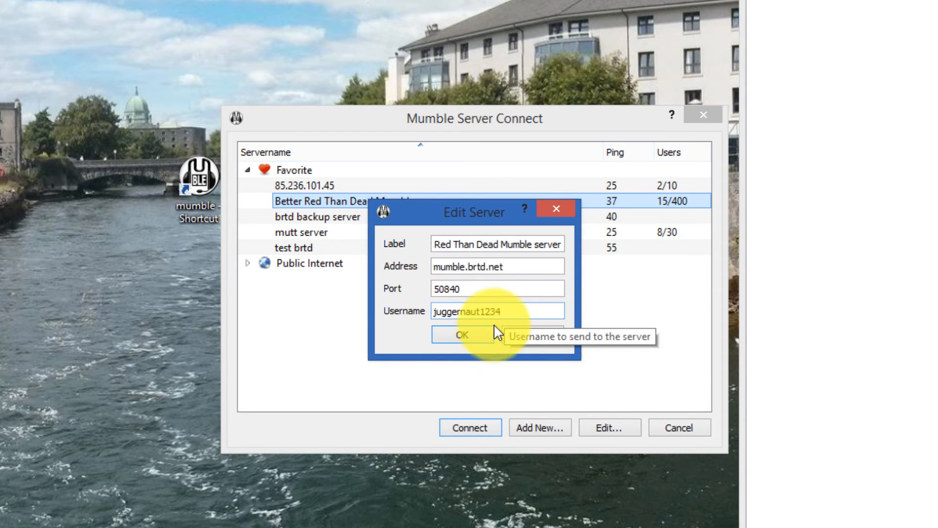
pyautogui.click(460, 334)
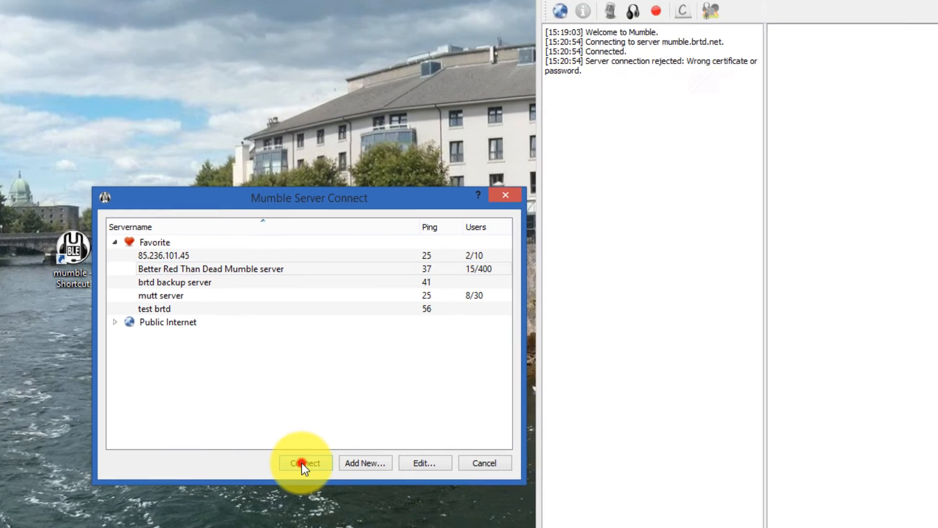
pyautogui.click(305, 462)
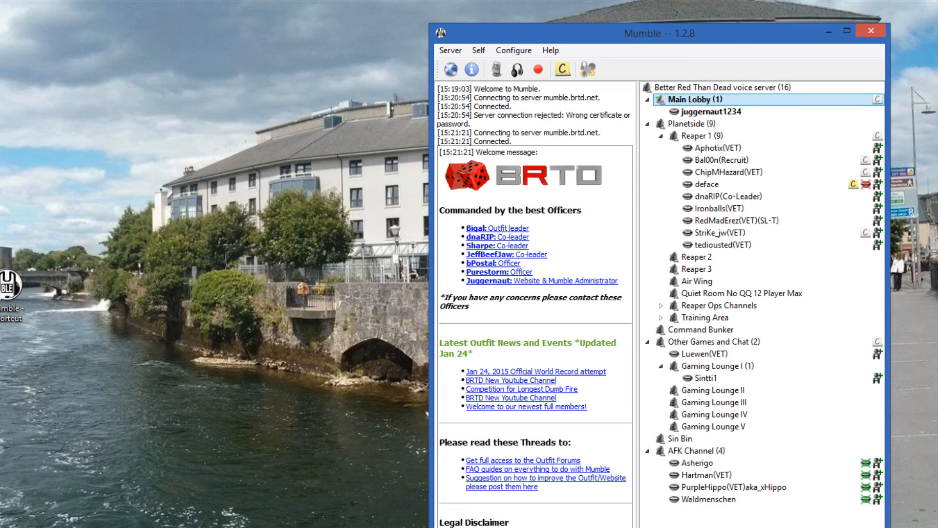
pyautogui.moveTo(577, 109)
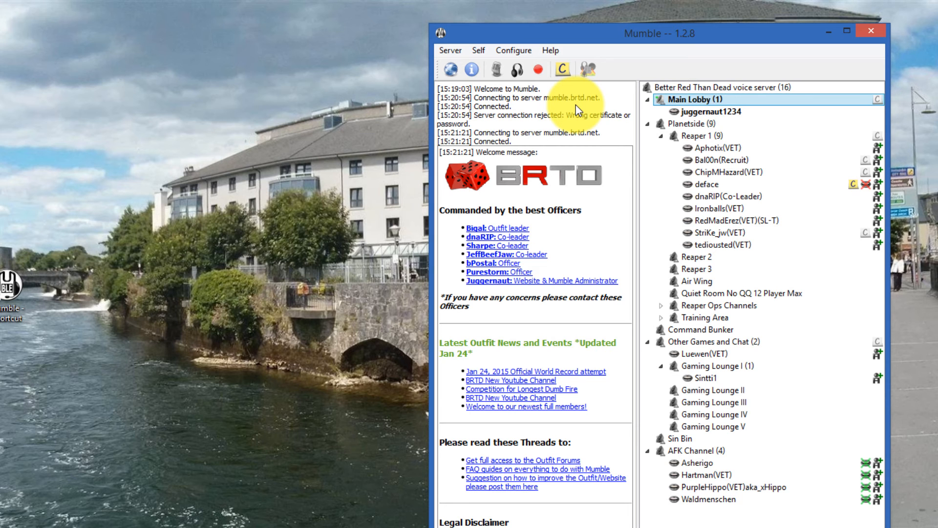
# - Start the Certificate Wizard in import mode and browse for the certificate file
pyautogui.click(513, 50)
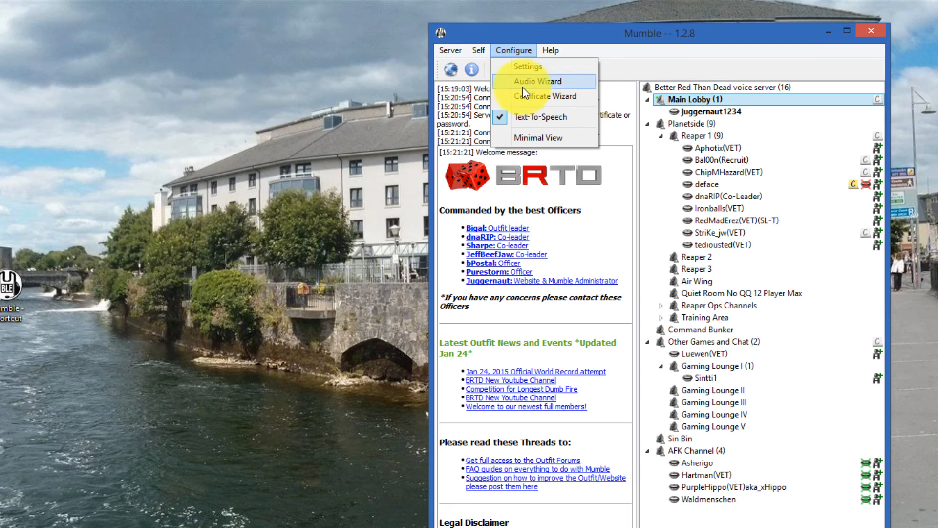
pyautogui.click(546, 95)
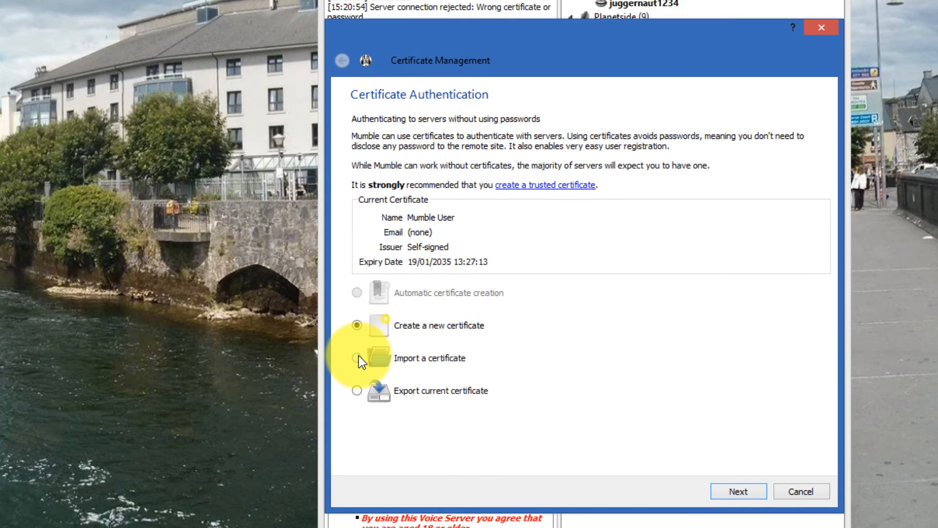
pyautogui.click(357, 358)
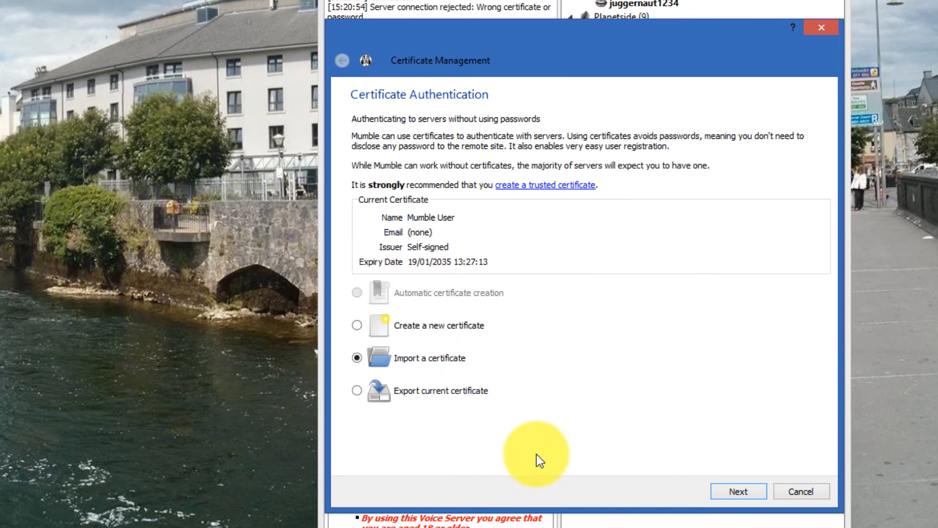
pyautogui.click(737, 490)
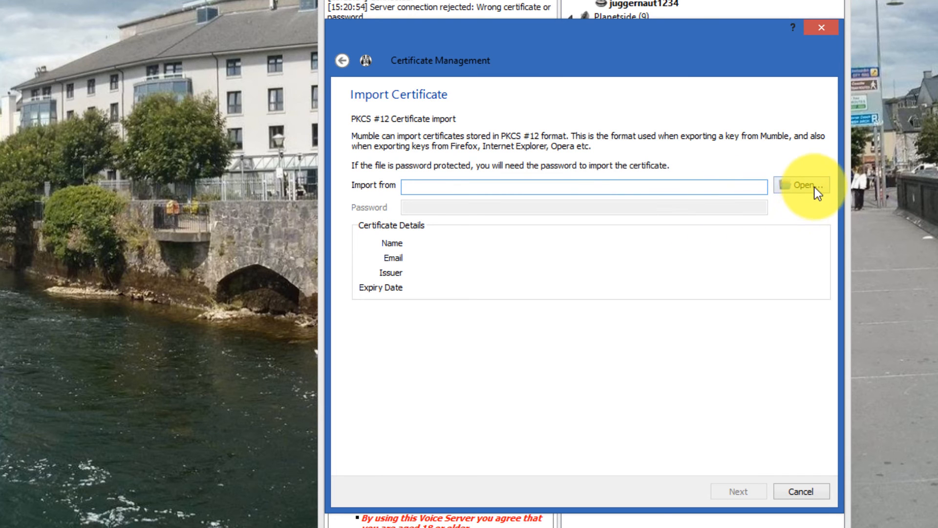
pyautogui.click(800, 185)
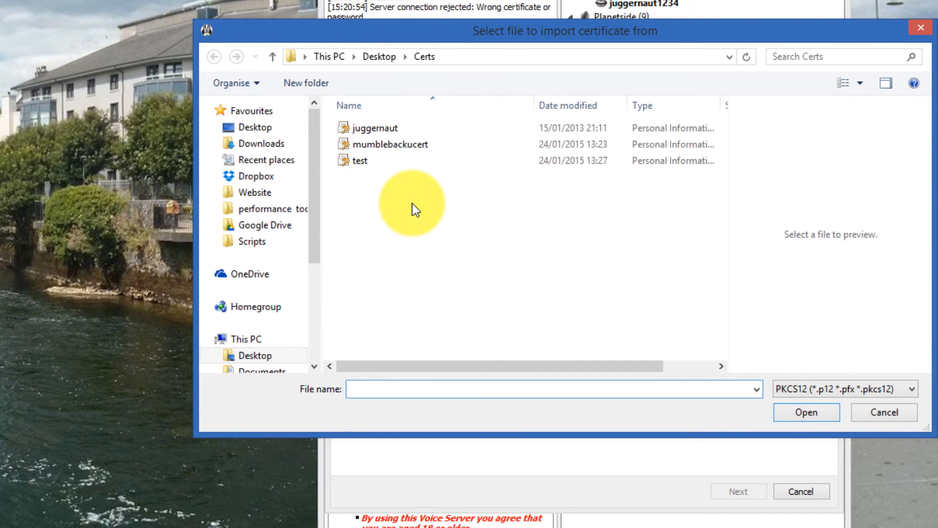
# - Select juggernaut.p12 from Desktop\Certs and load it for import
pyautogui.click(256, 176)
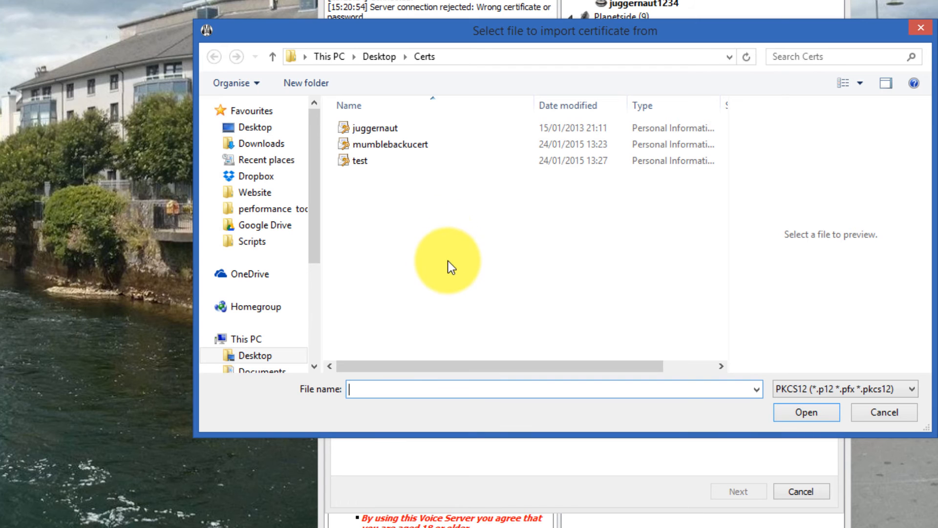
pyautogui.moveTo(460, 239)
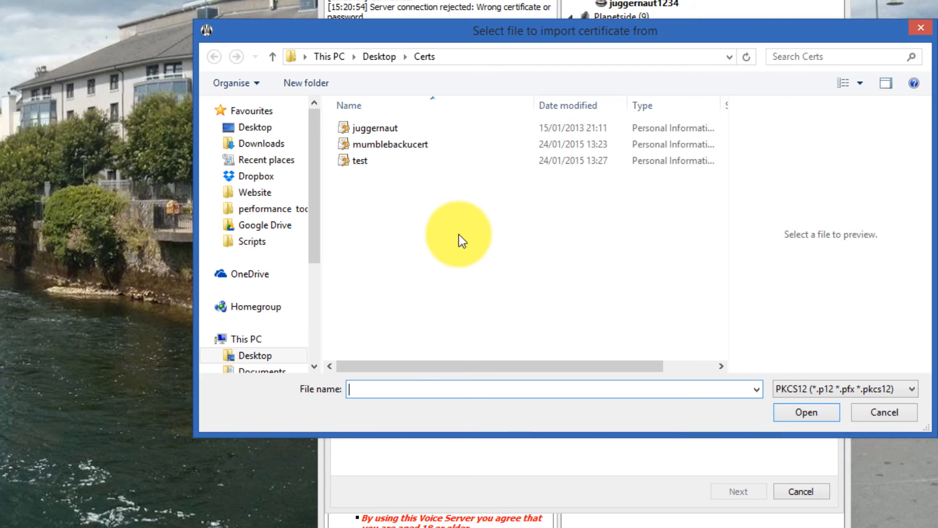
pyautogui.moveTo(446, 220)
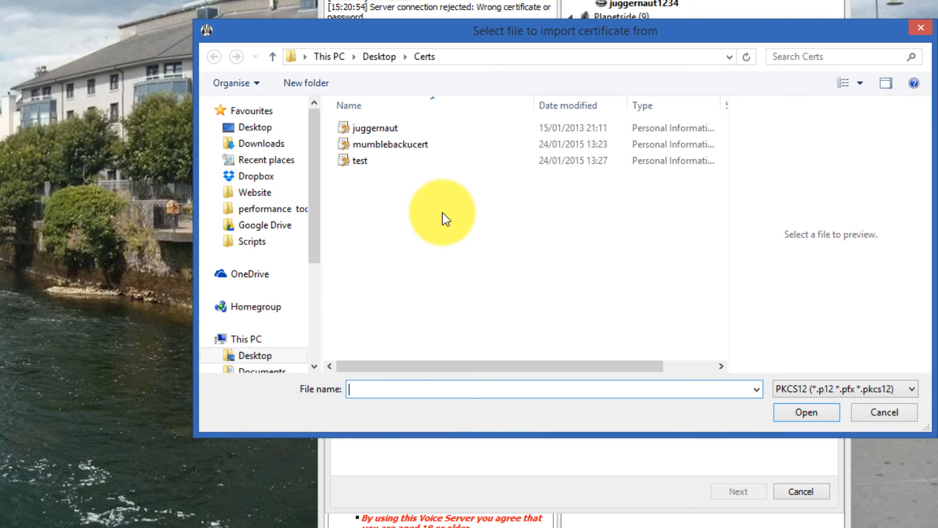
pyautogui.moveTo(454, 212)
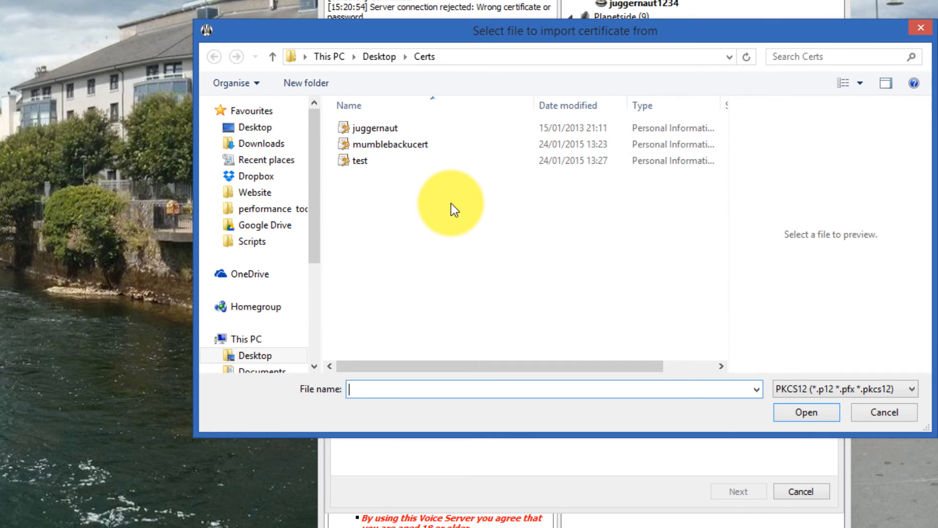
pyautogui.click(375, 127)
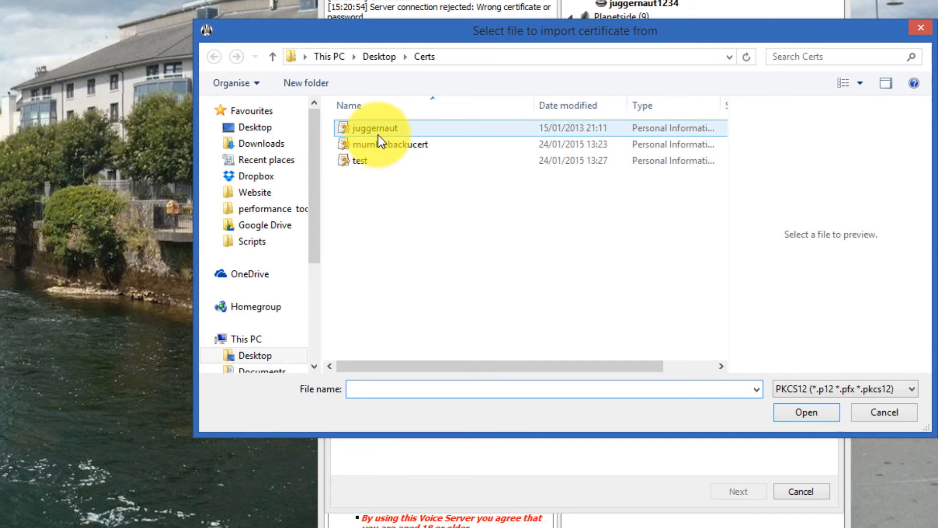
pyautogui.click(375, 128)
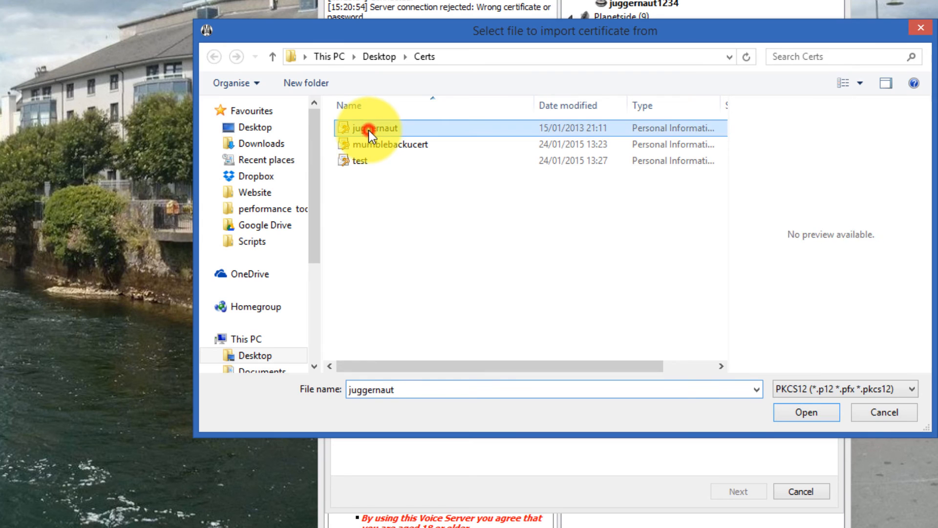
pyautogui.click(805, 412)
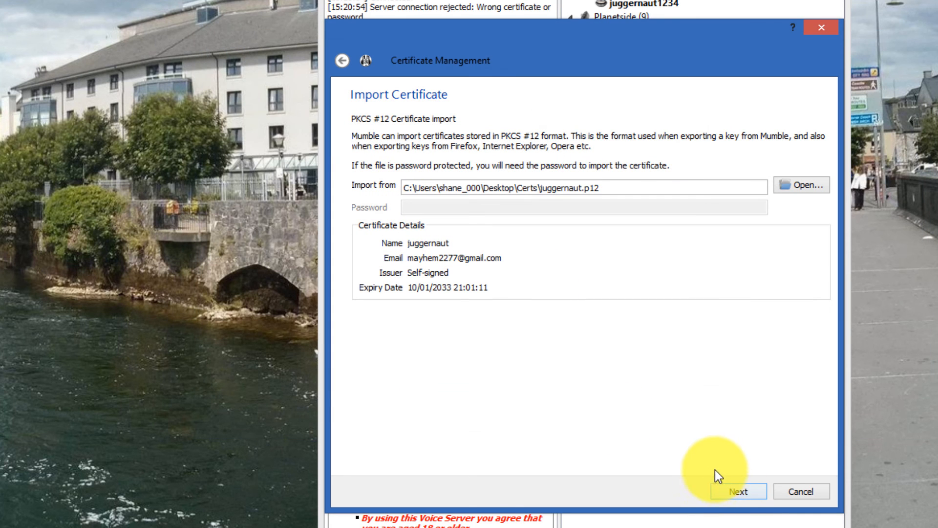
# - Accept the imported certificate details and finish the certificate setup
pyautogui.click(738, 492)
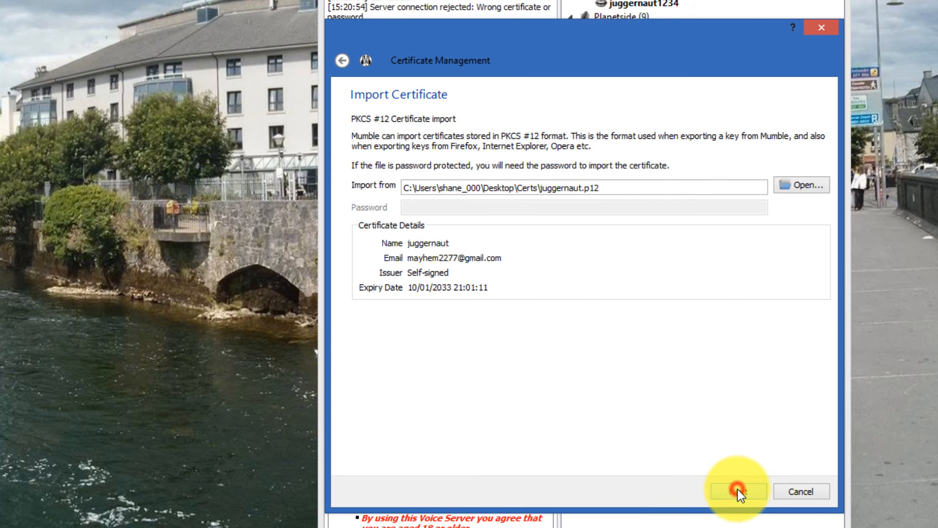
pyautogui.click(737, 491)
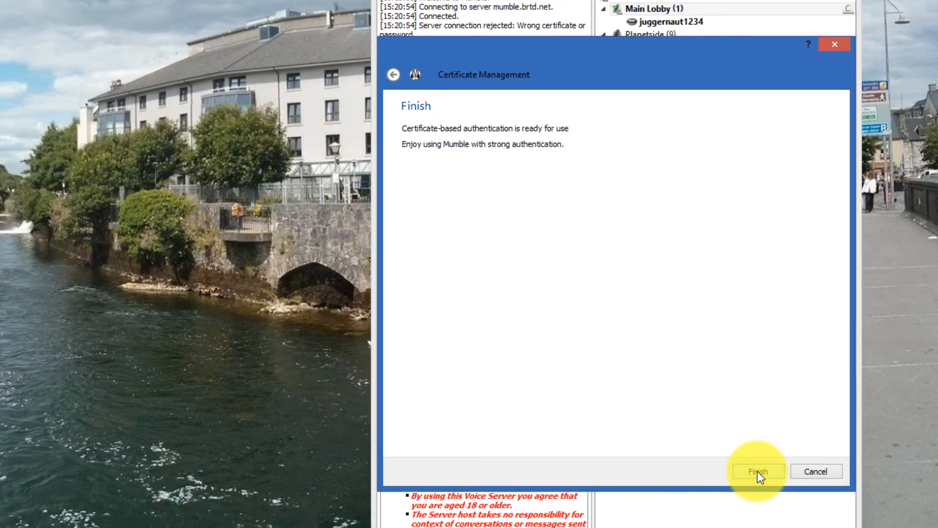
pyautogui.click(756, 471)
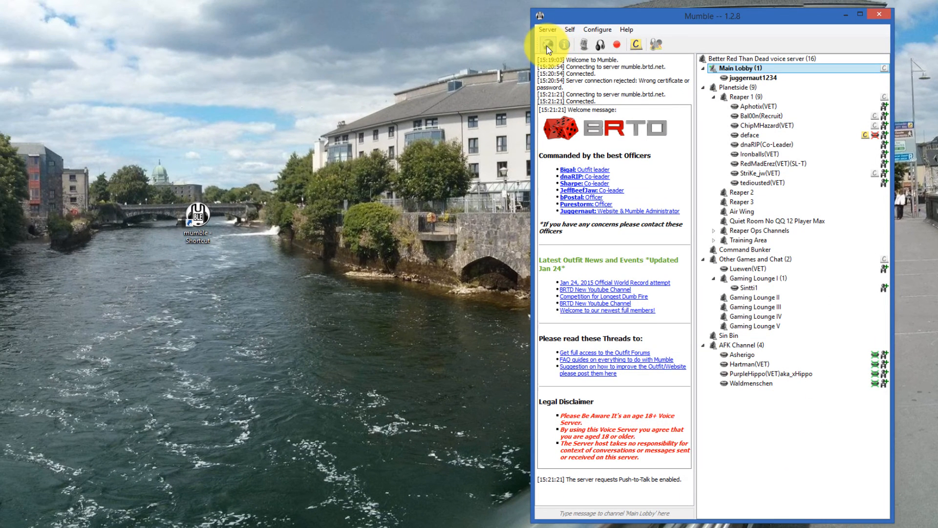
# - Reconnect as Juggernaut to Better Red Than Dead and move into the Command Bunker channel
pyautogui.click(547, 44)
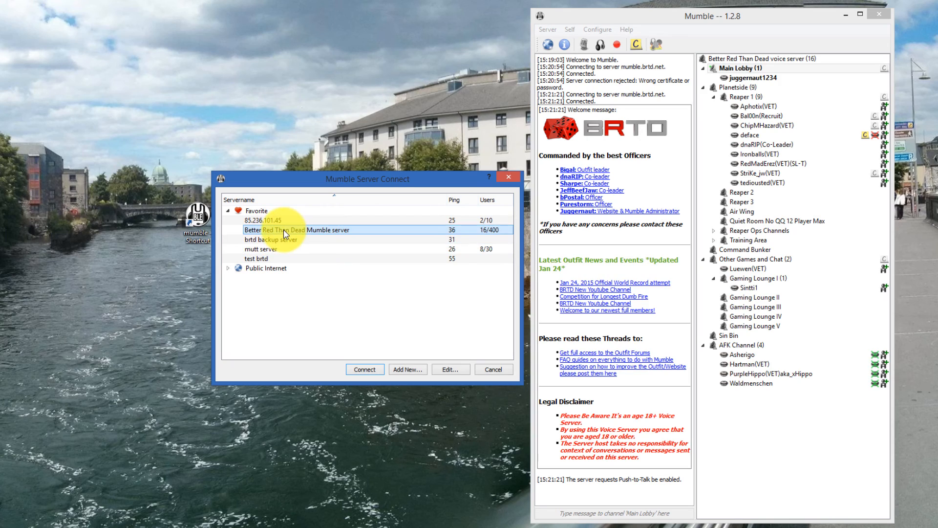
pyautogui.click(364, 369)
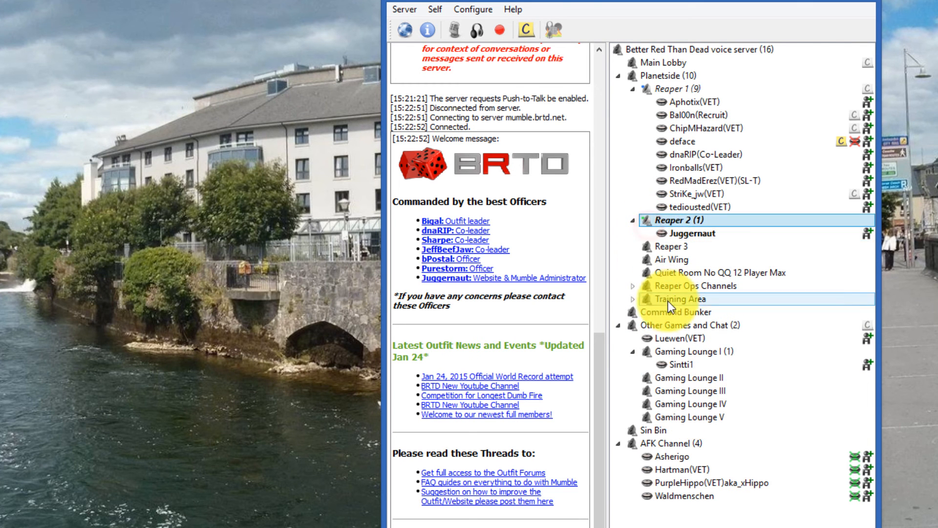
pyautogui.doubleClick(679, 299)
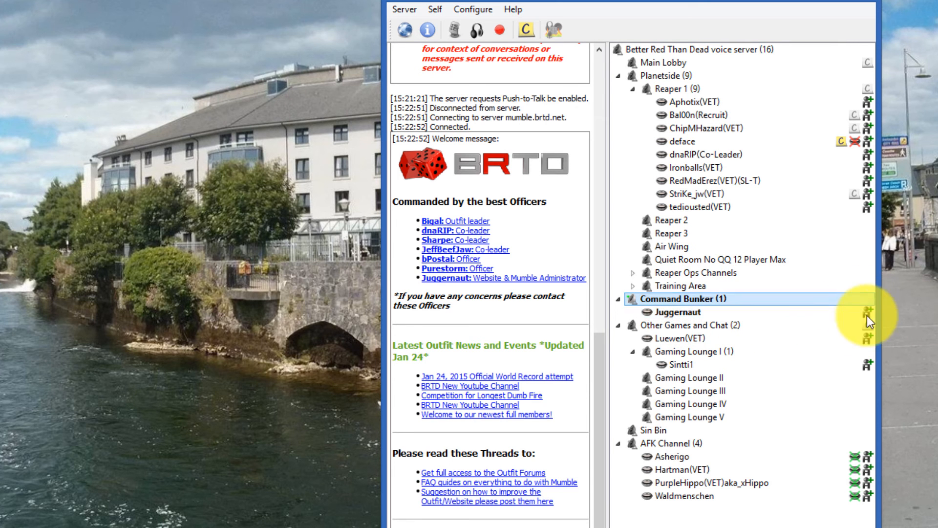
pyautogui.click(676, 312)
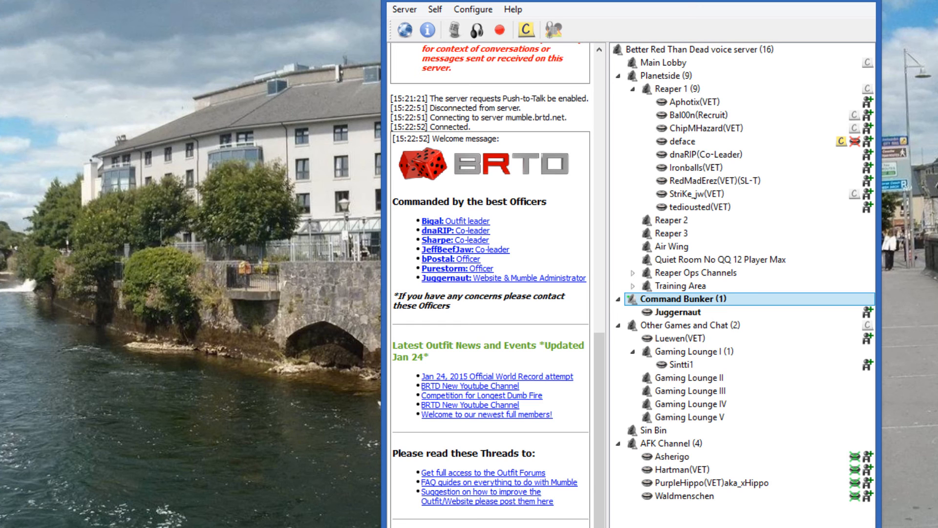
pyautogui.click(679, 495)
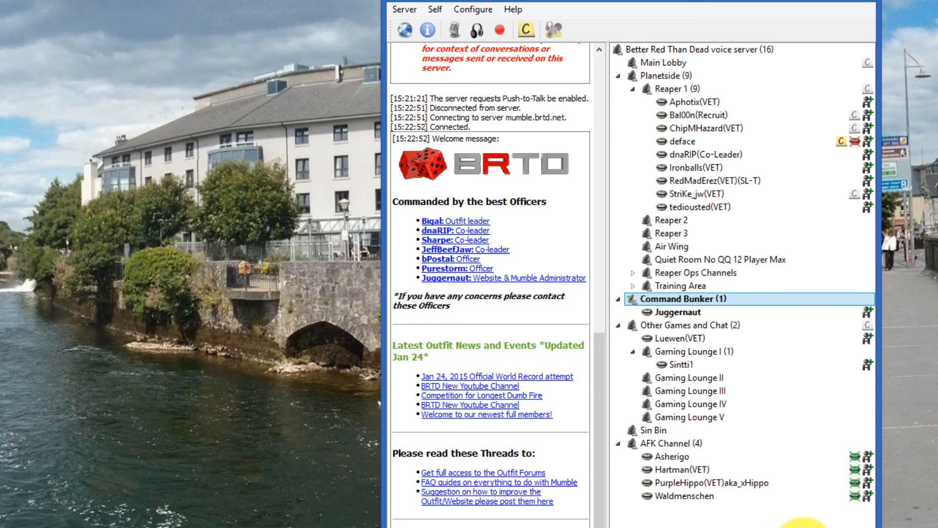
# - In Registered Users, rename Juggernaut to Juggernauttest and confirm the change
pyautogui.click(403, 9)
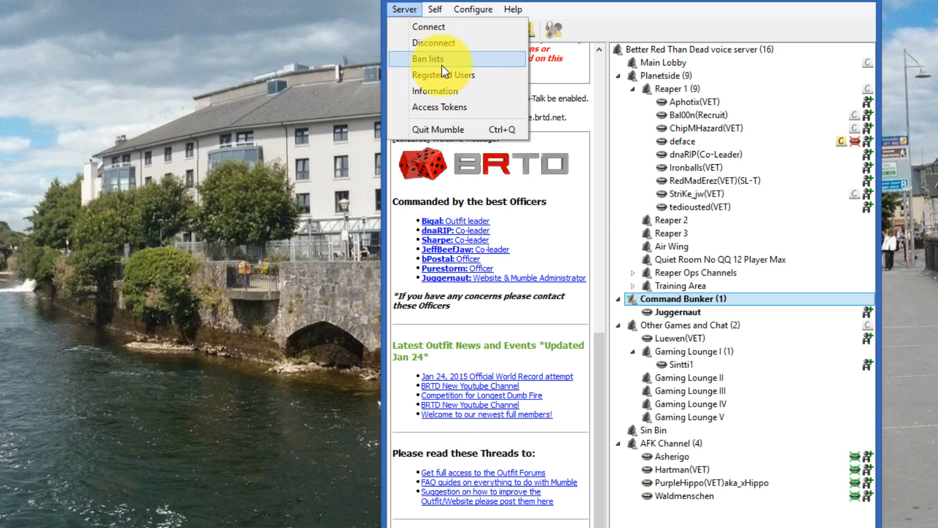
pyautogui.click(444, 75)
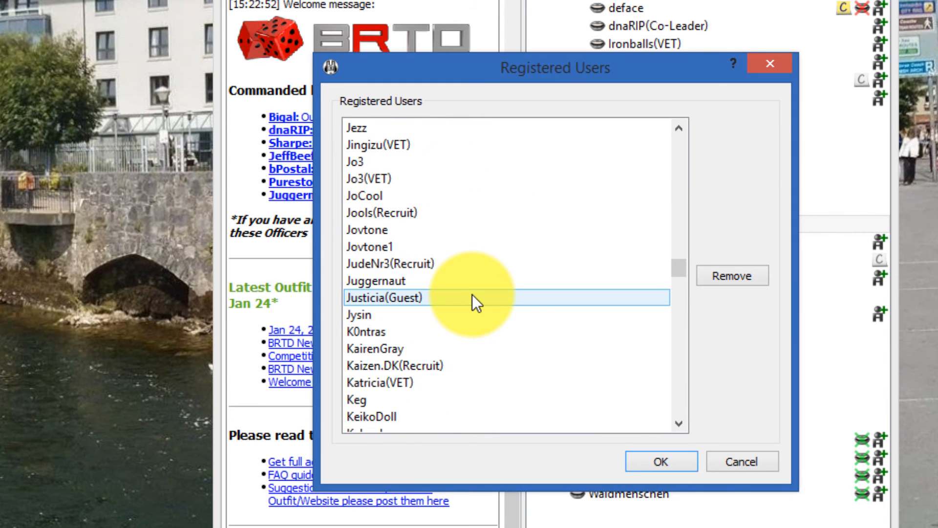
pyautogui.doubleClick(377, 280)
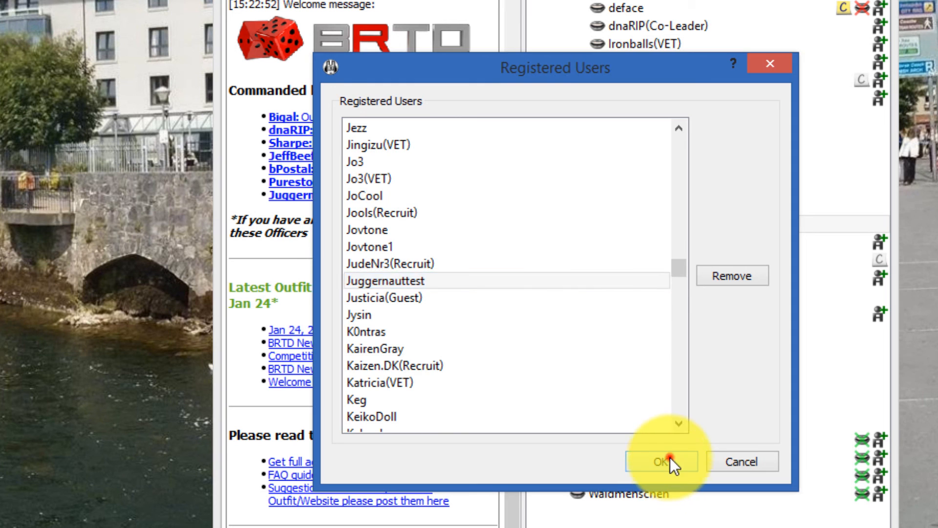
pyautogui.click(659, 461)
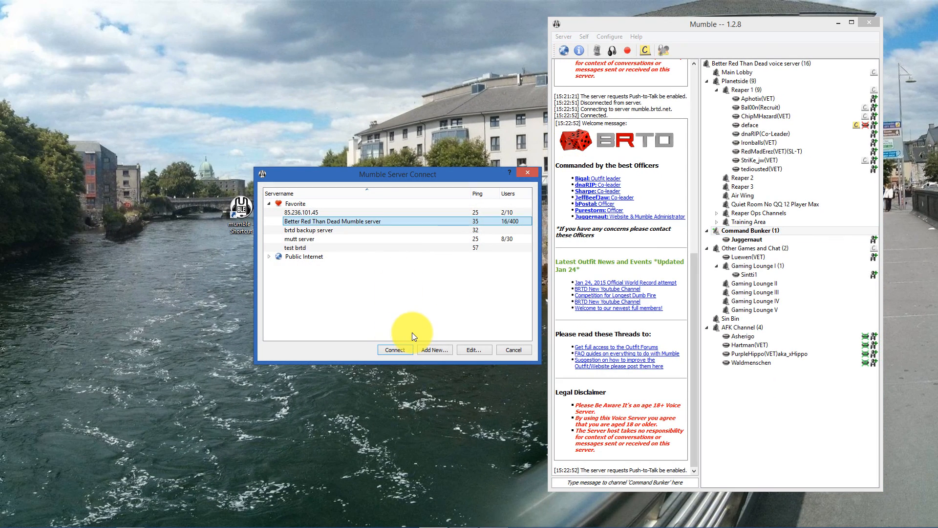
# - Connect to Better Red Than Dead so the user shows as Juggernauttest in Command Bunker
pyautogui.click(394, 350)
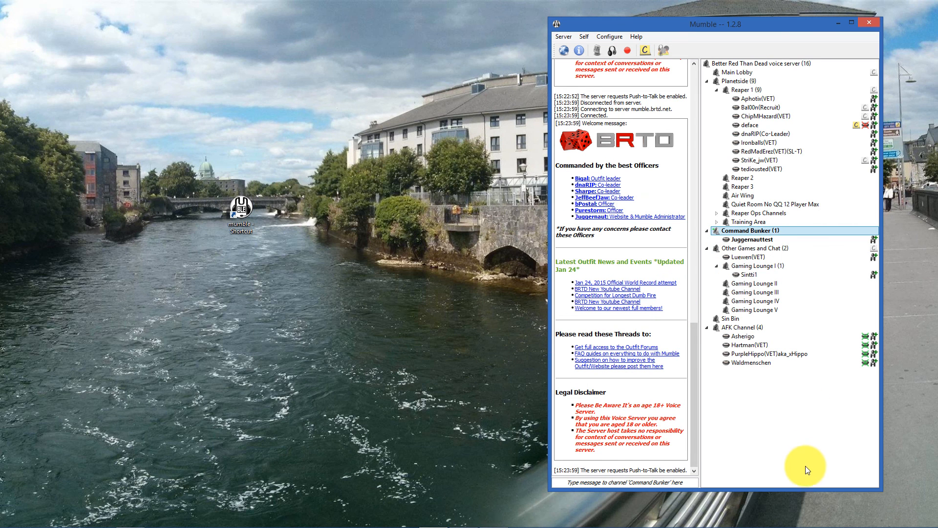
pyautogui.moveTo(820, 407)
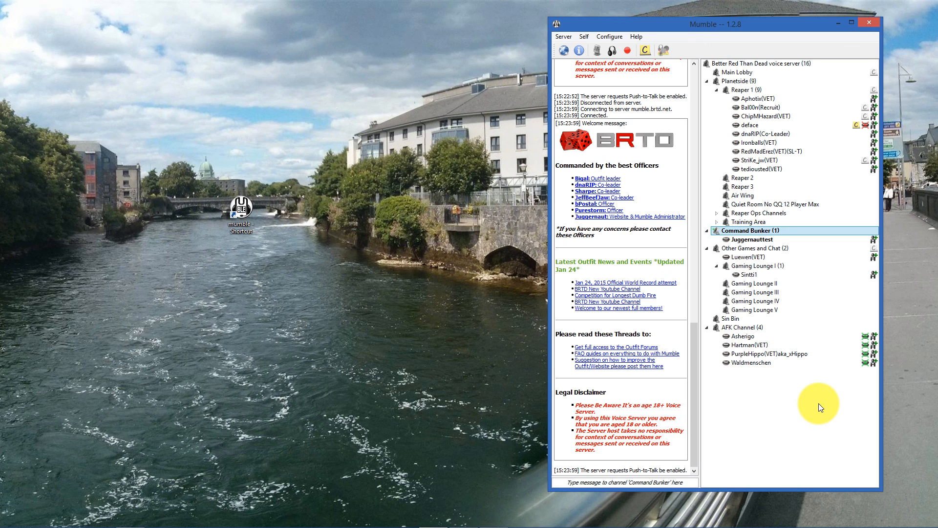
pyautogui.moveTo(814, 407)
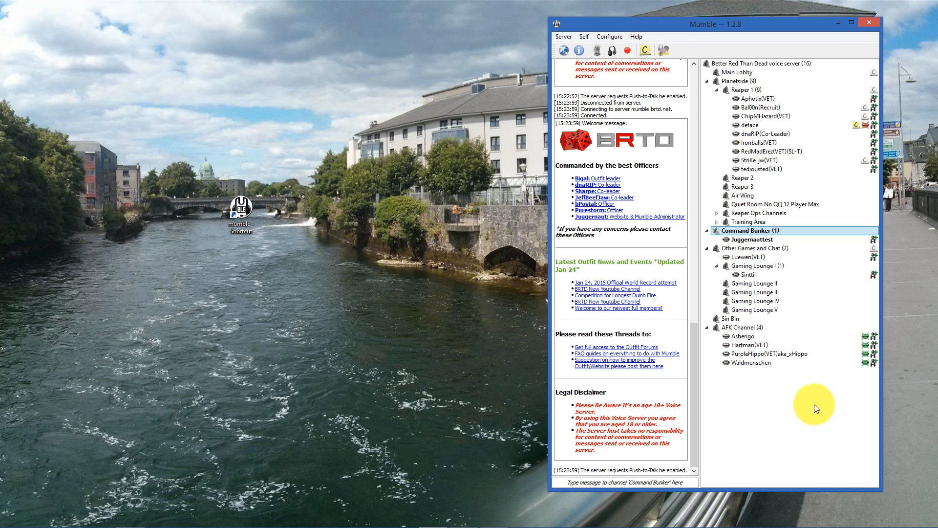
pyautogui.moveTo(785, 401)
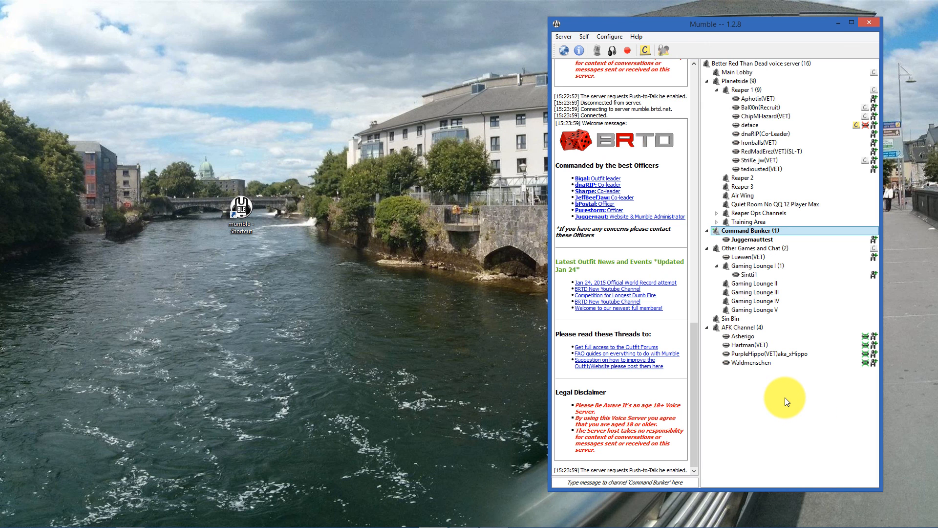